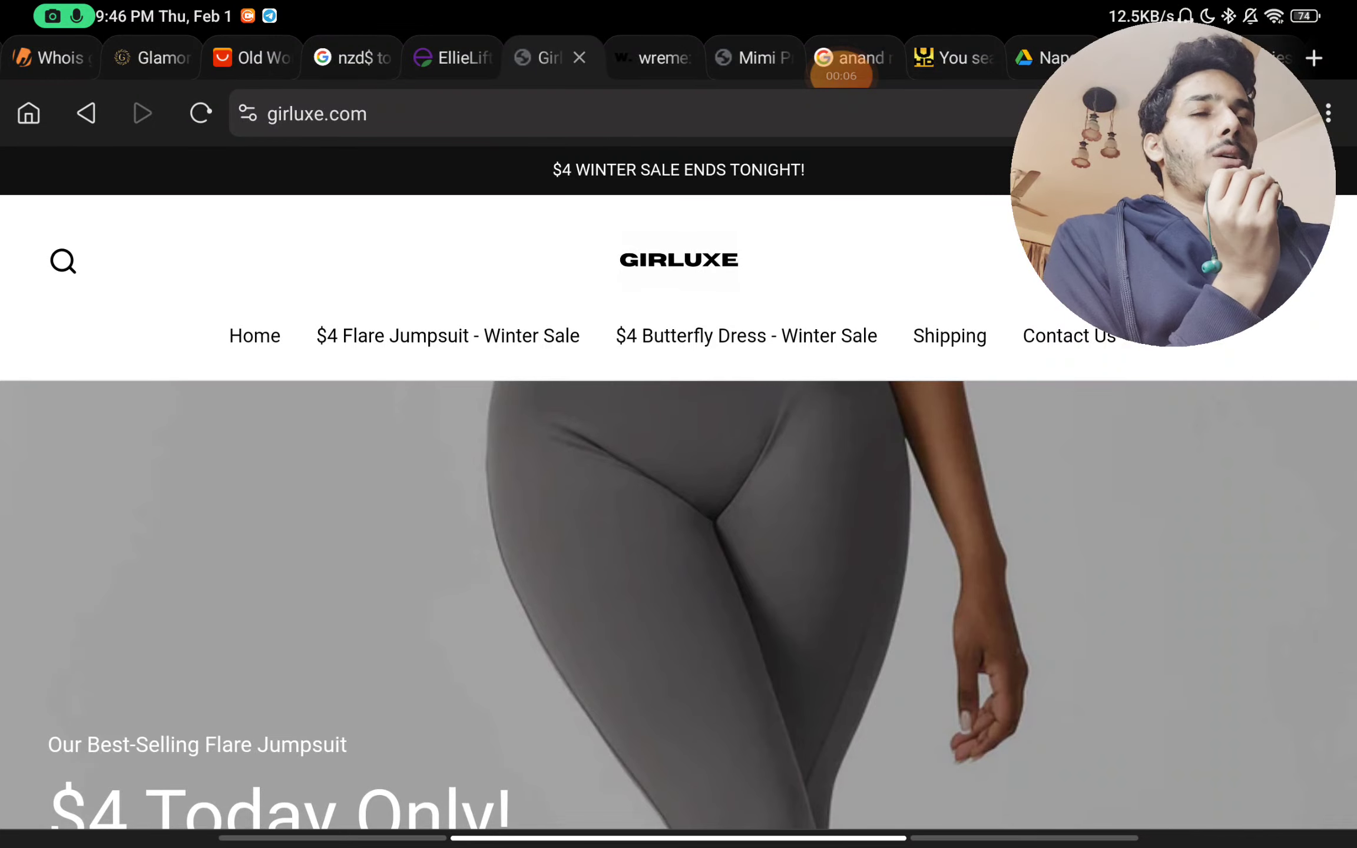
View the $4 Flare Jumpsuit product page from the homepage banner down to the About Us footer
left_click(448, 335)
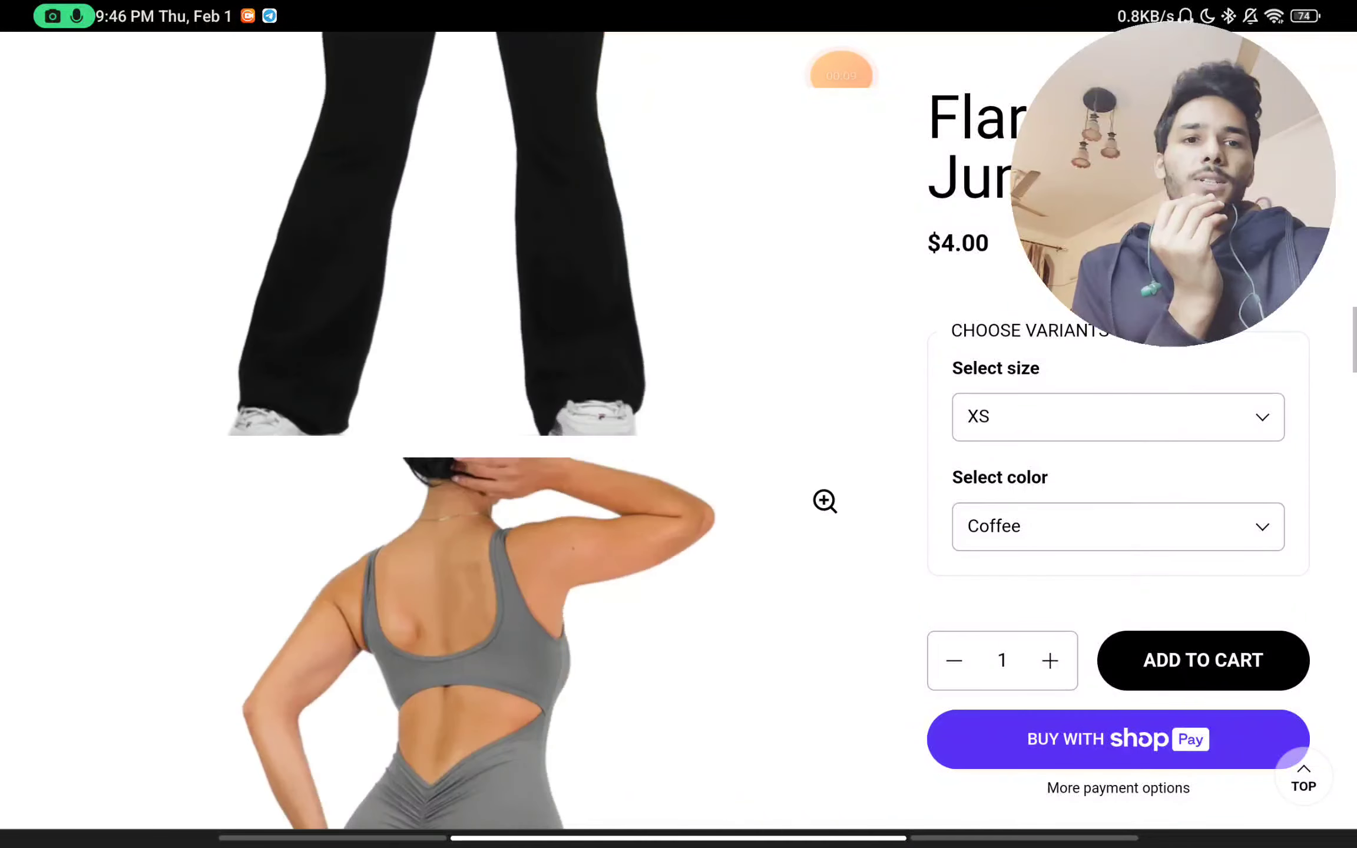
scroll("down", 3)
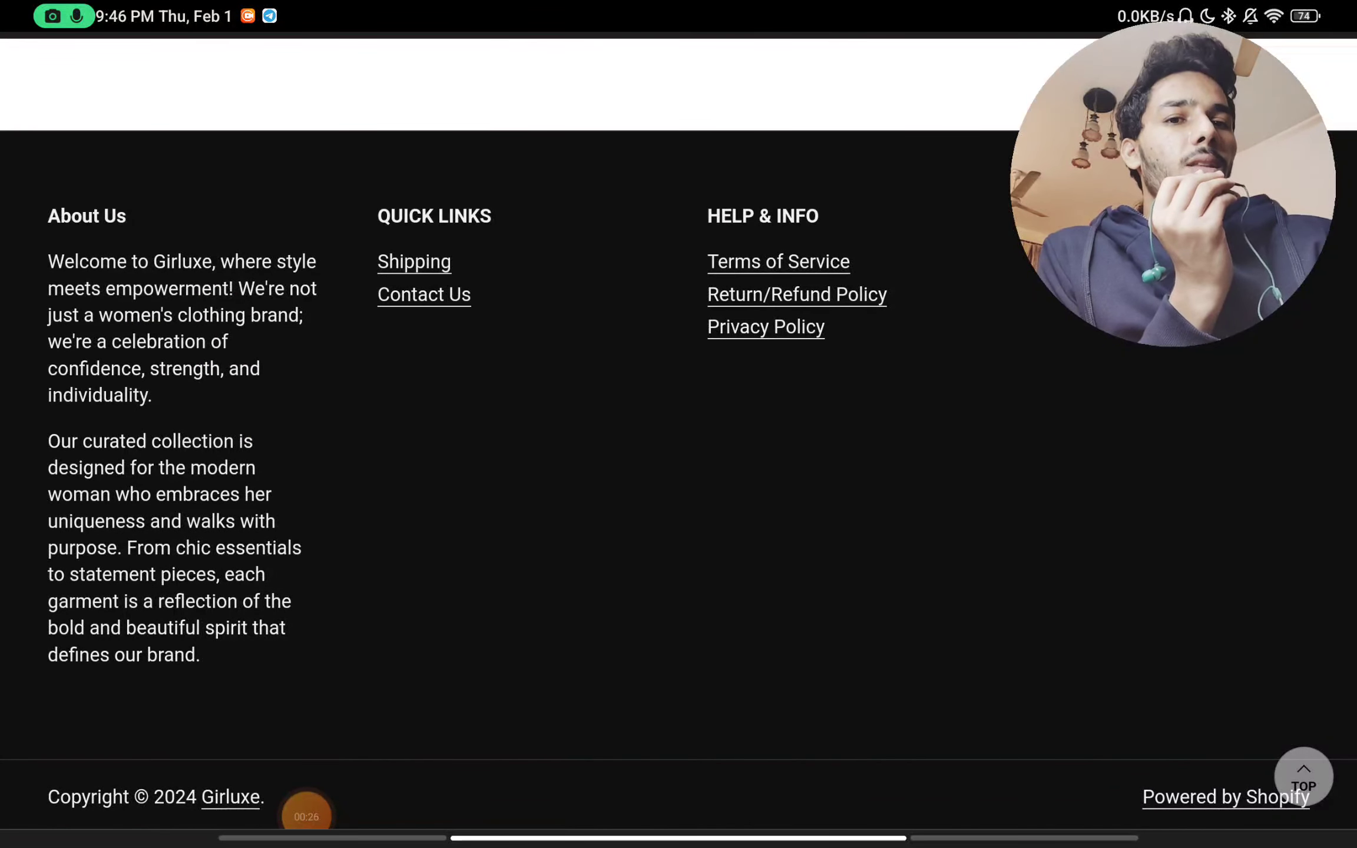
Scroll back through the page toward the homepage's $4 Today Only jumpsuit banner
scroll("up", 3)
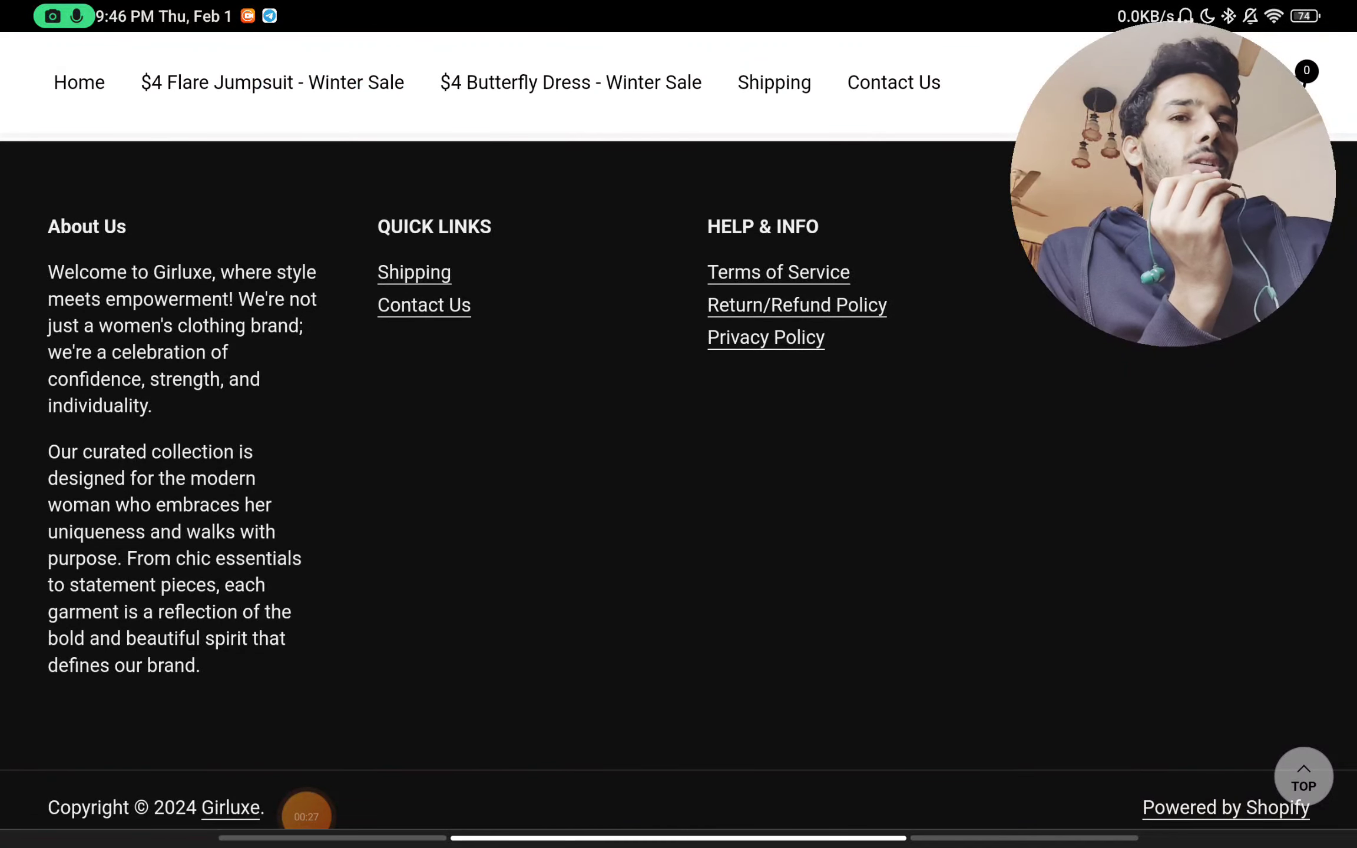
scroll("down", 3)
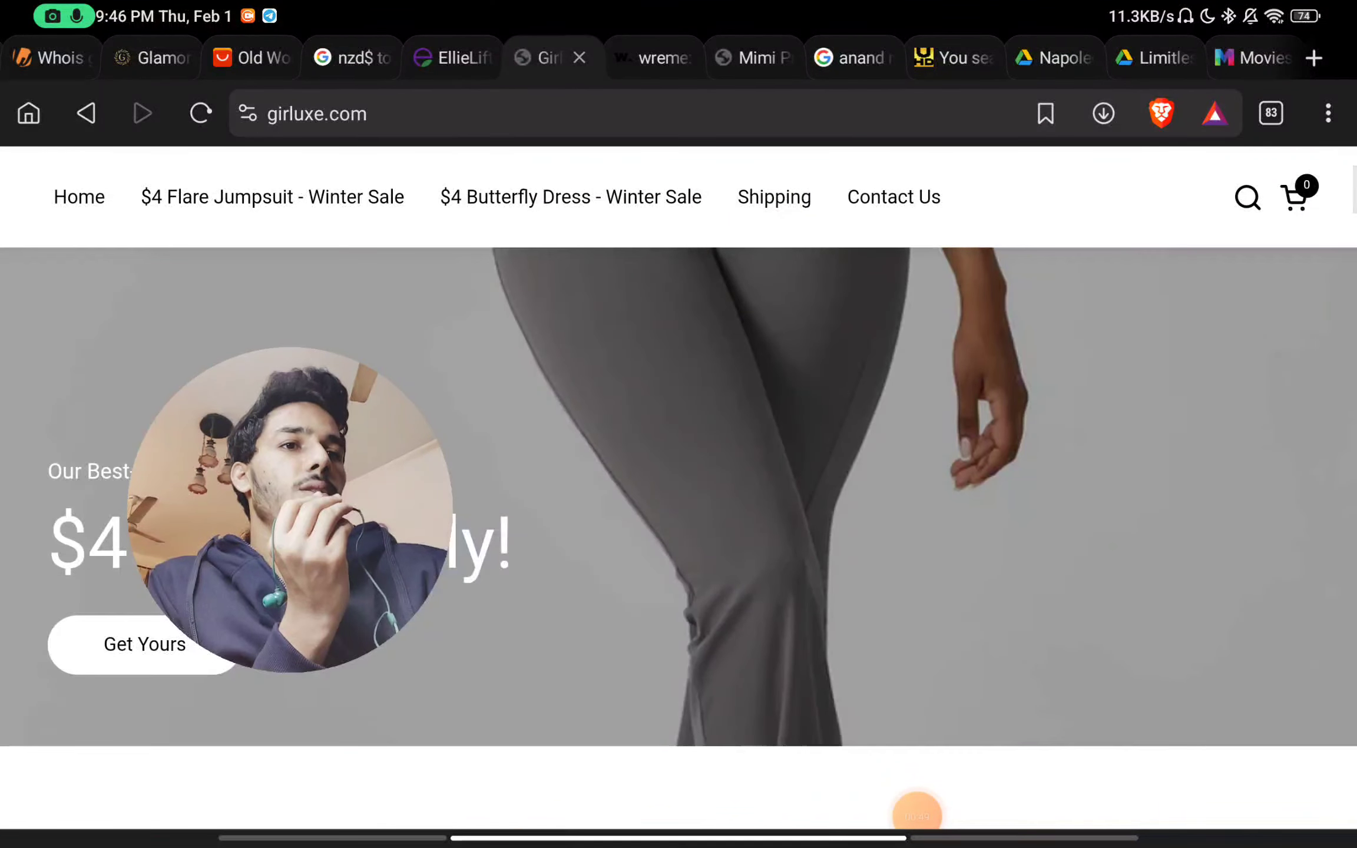
Read the Contact Us page, which lists only a support email replying within 24 hours
left_click(893, 197)
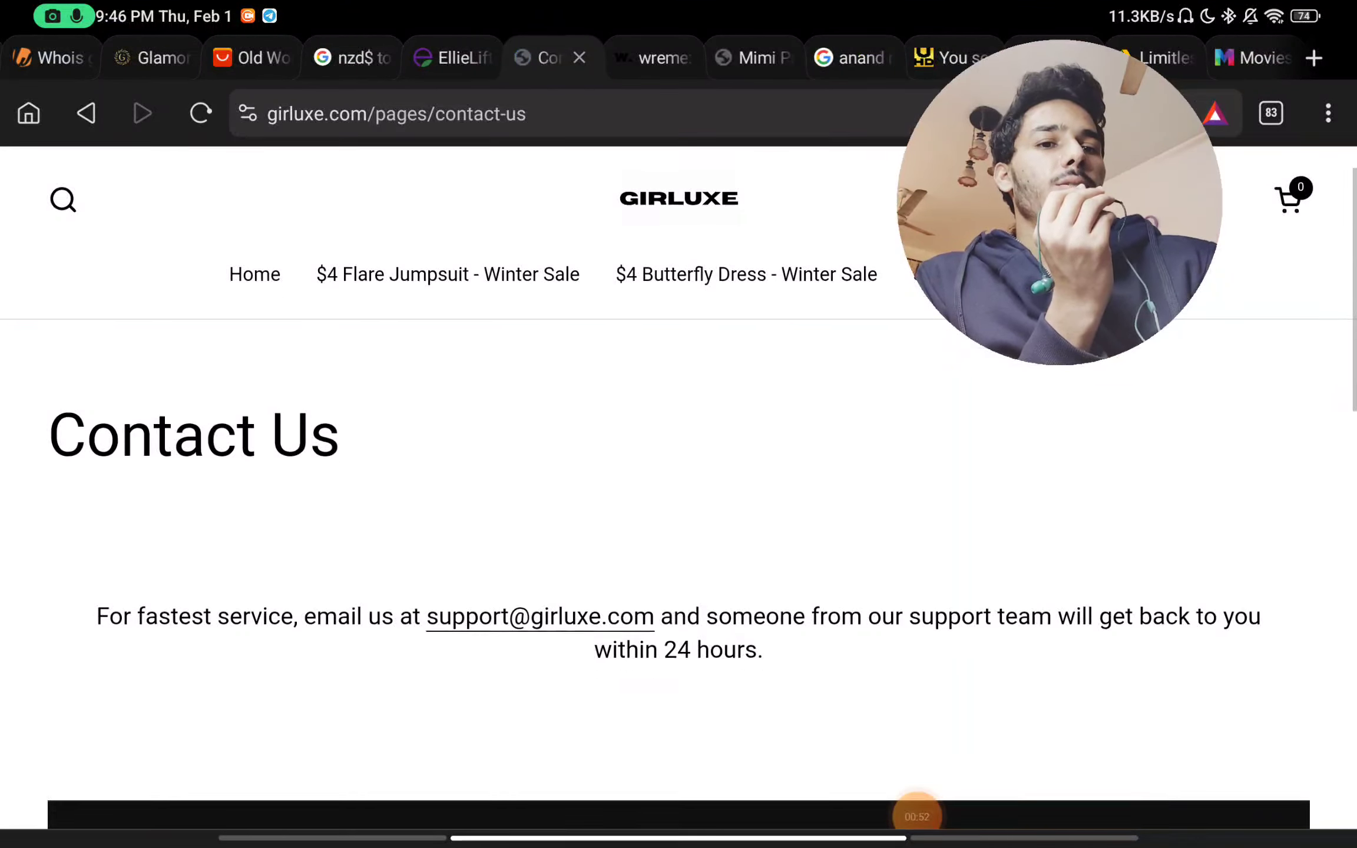
scroll("down", 3)
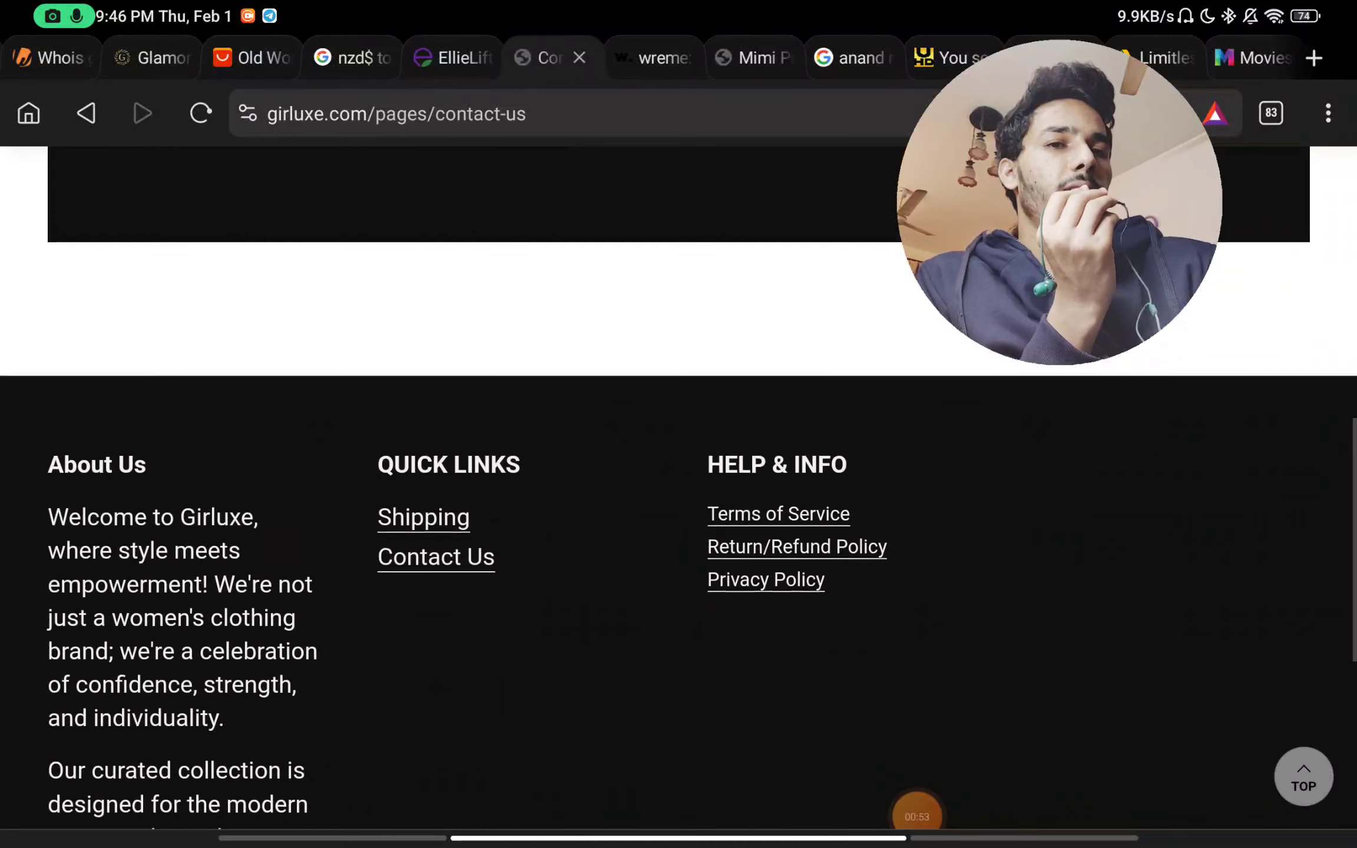
scroll("up", 3)
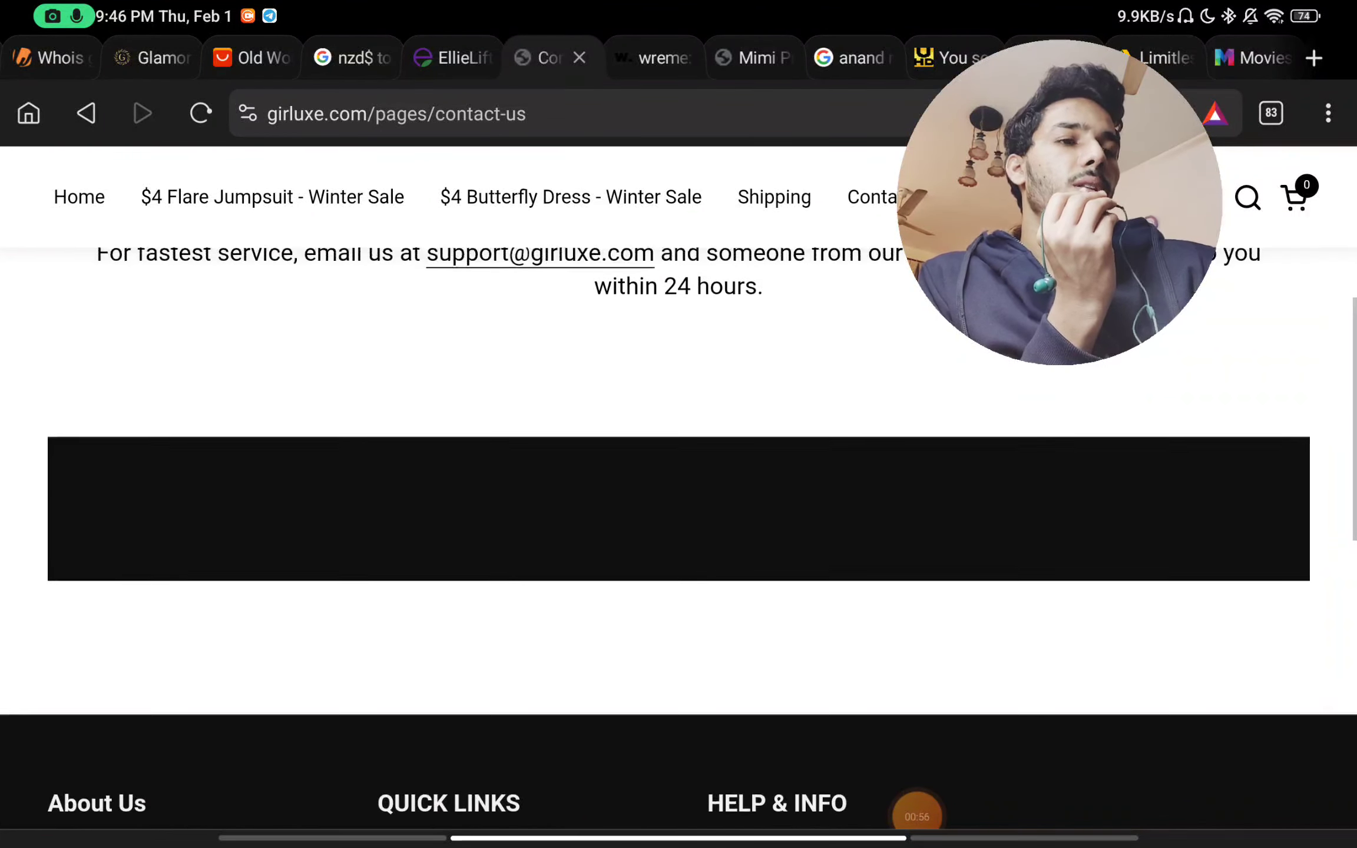
scroll("up", 3)
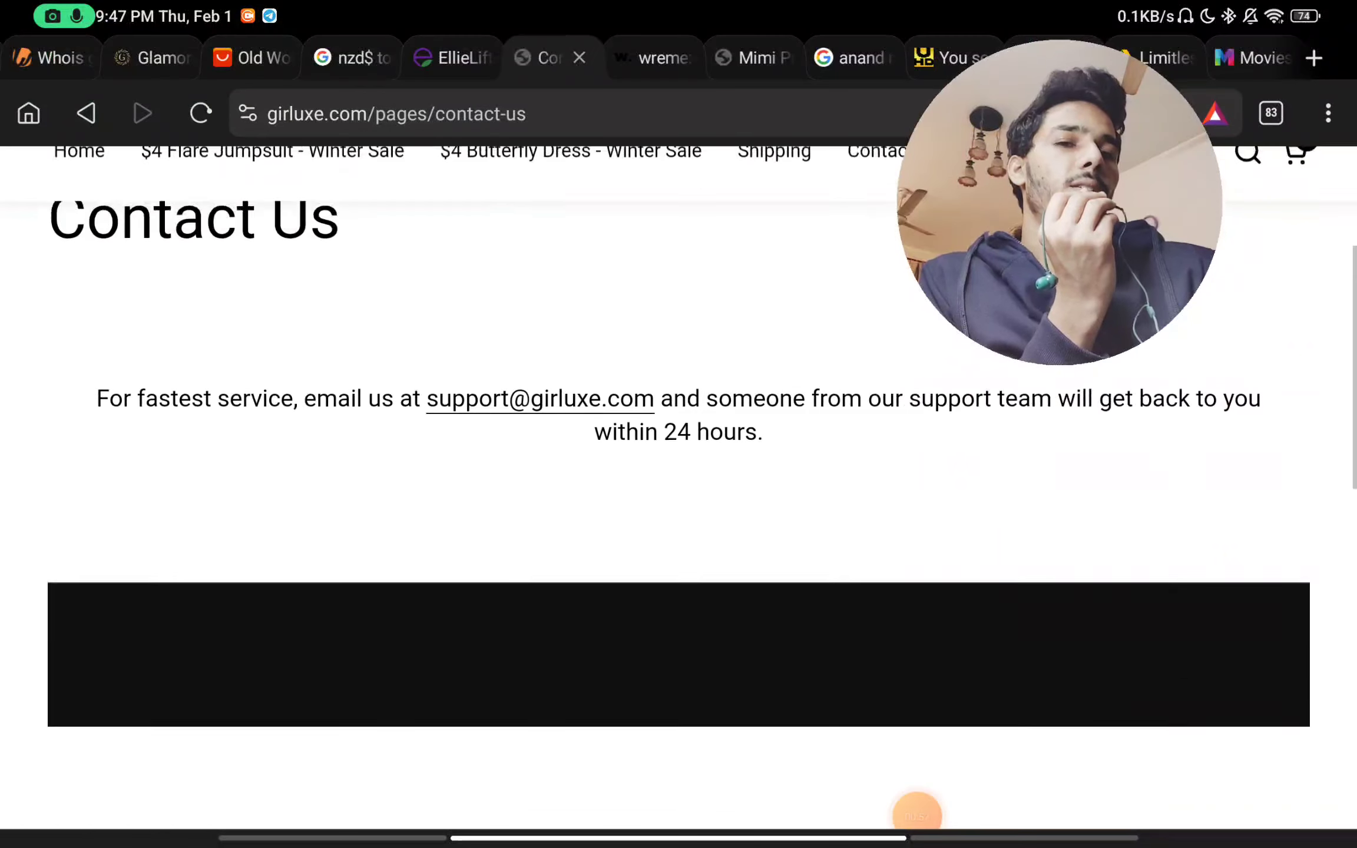
scroll("up", 3)
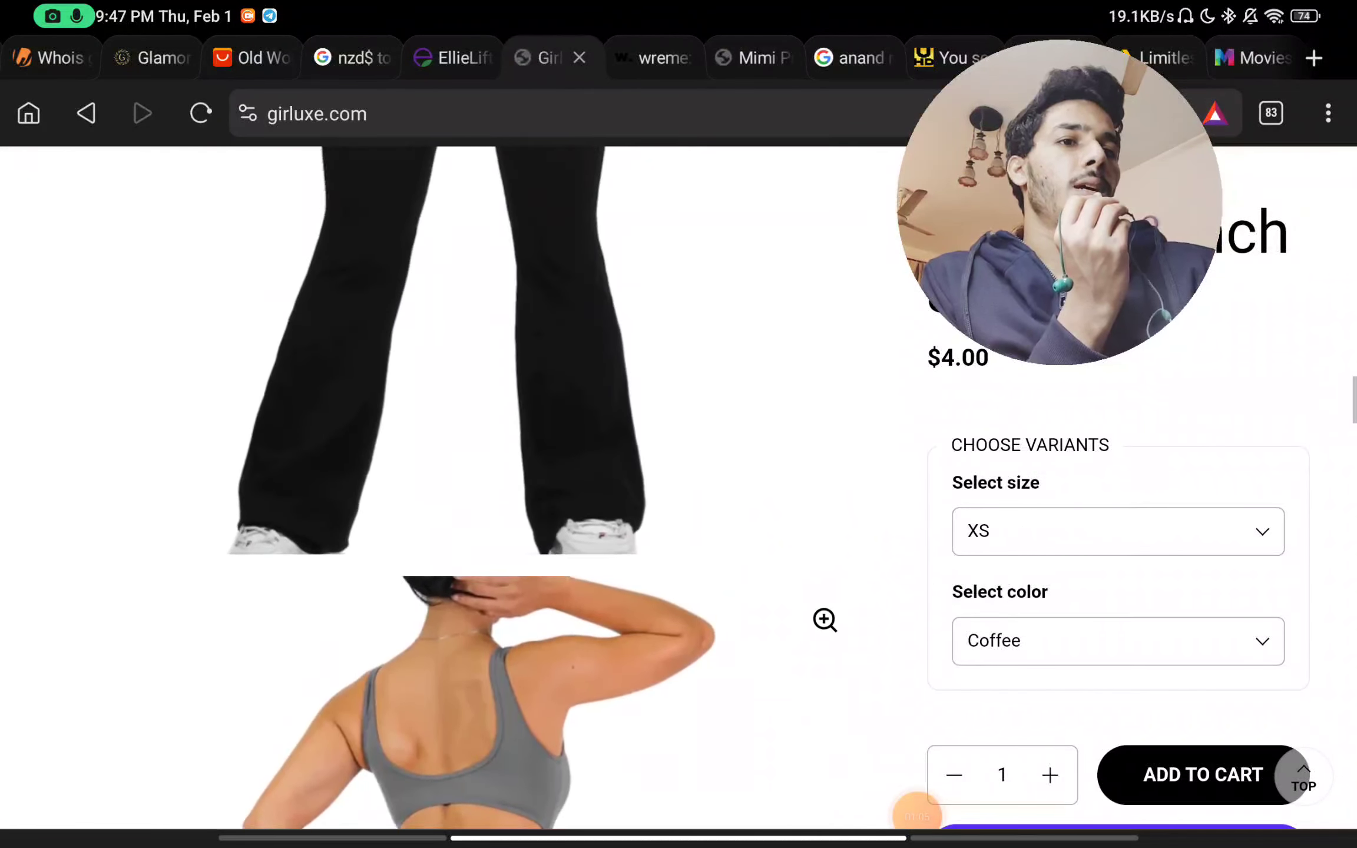
Return to the homepage top and switch to the girluxe.com Whois domain record
scroll("up", 3)
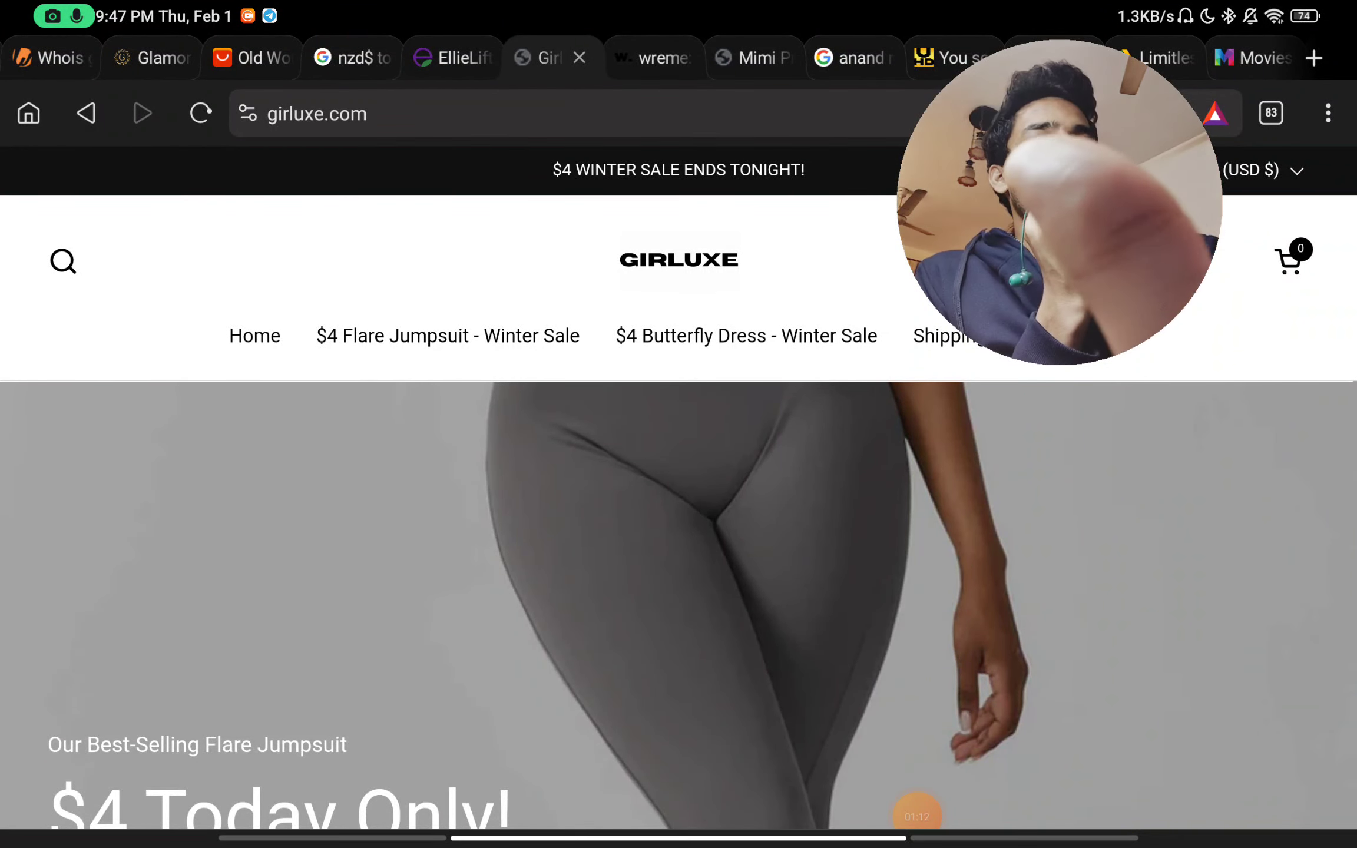
left_click(47, 58)
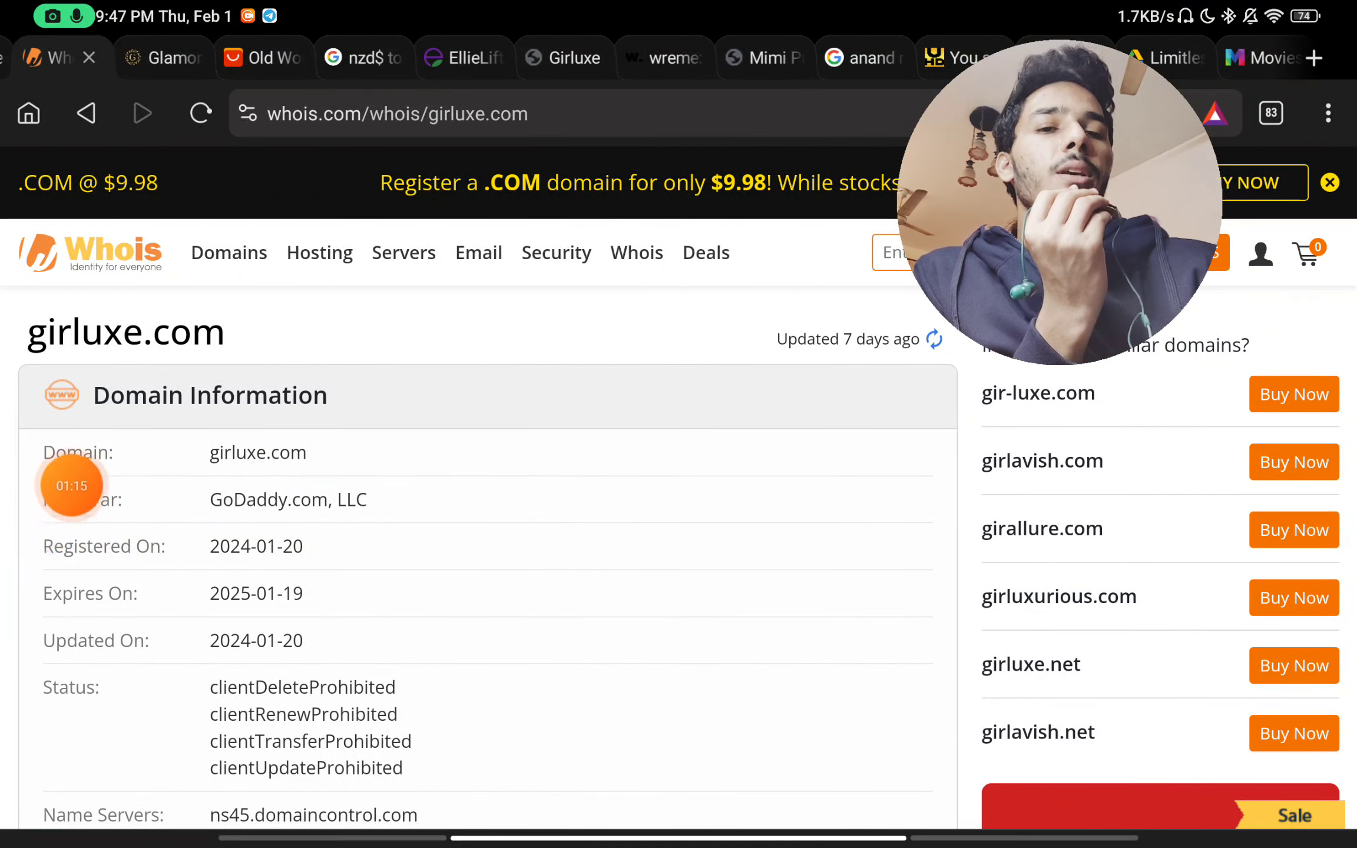
mouse_move(269, 560)
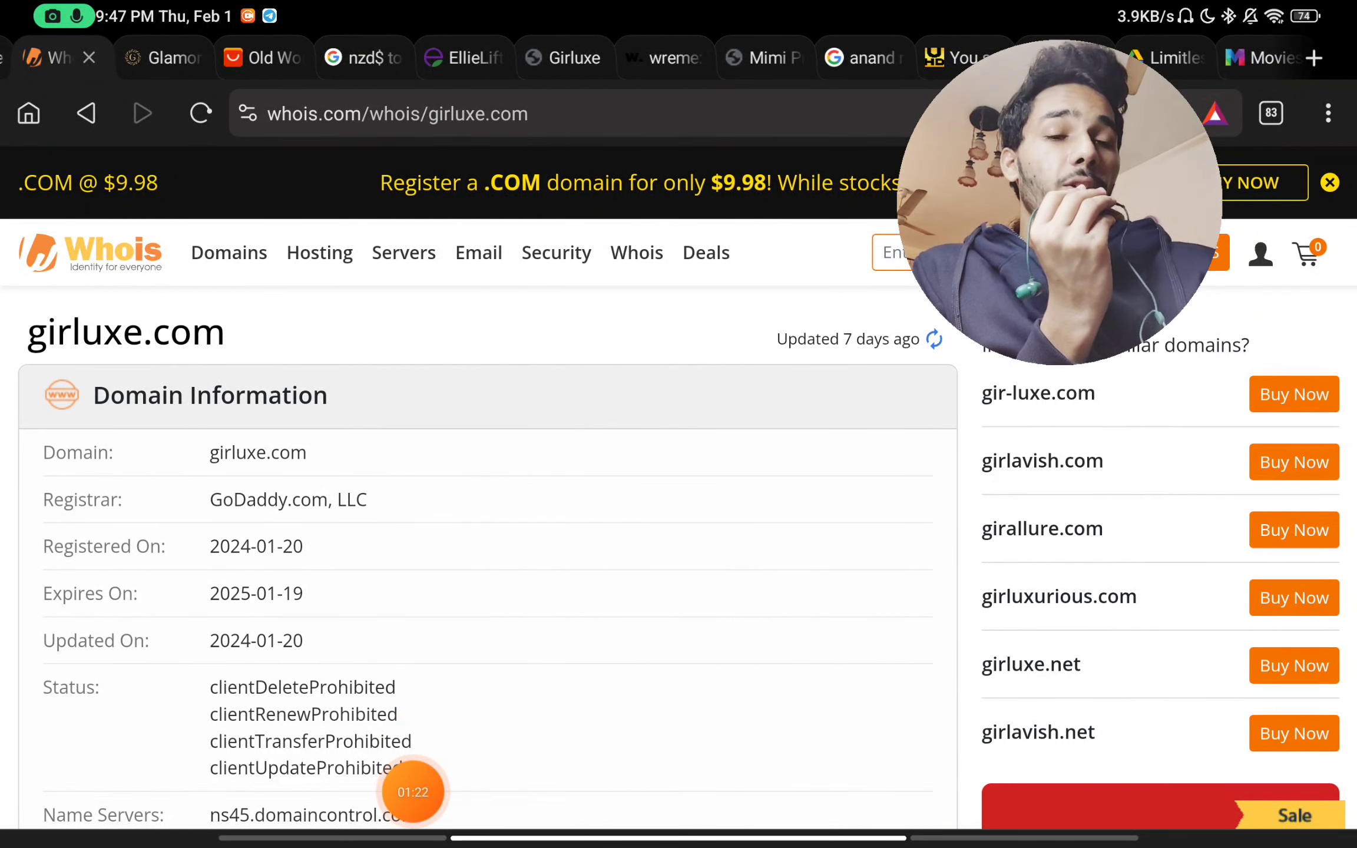
Scroll the Whois record to Registrant Contact, showing Domains By Proxy in Tempe, Arizona
scroll("down", 3)
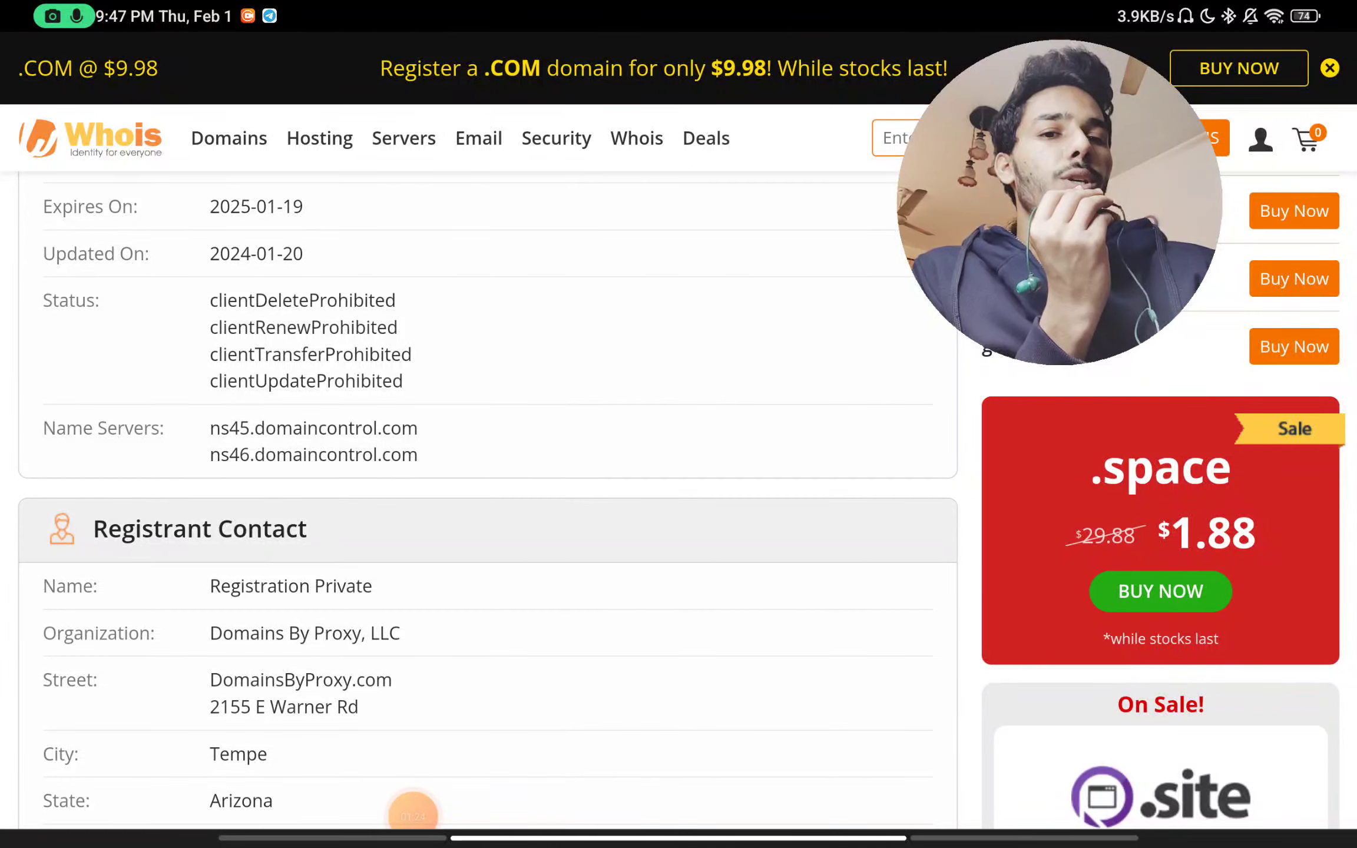
scroll("down", 3)
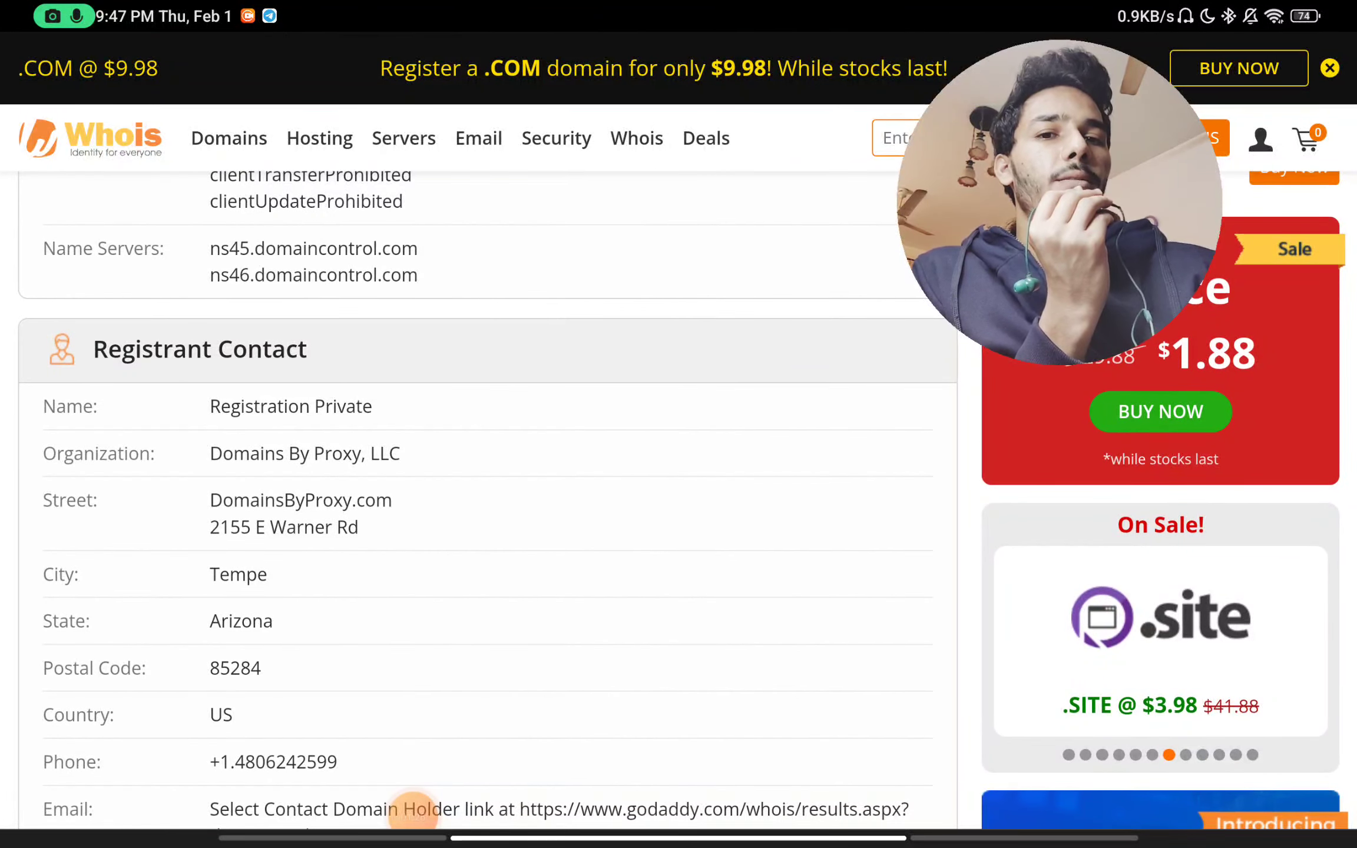